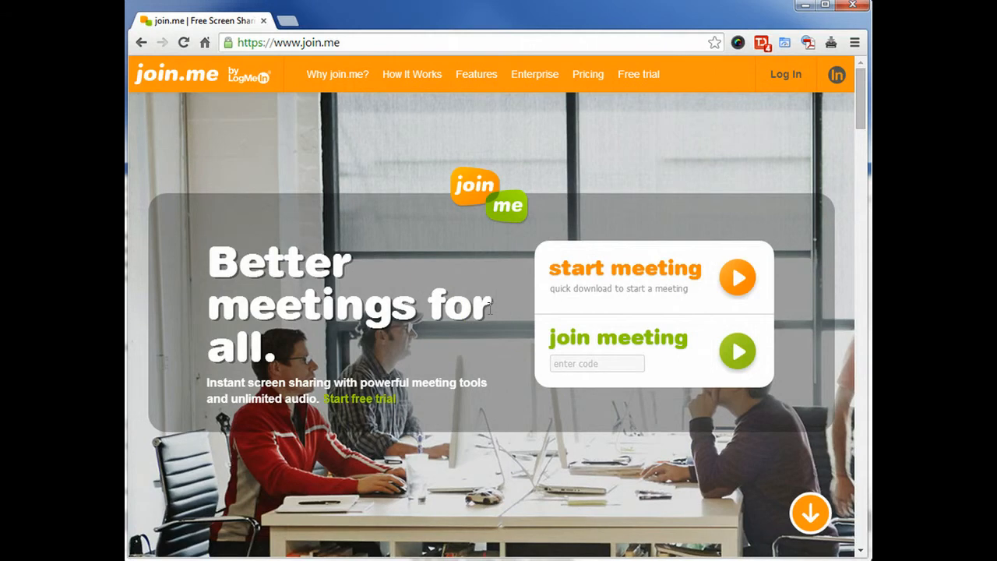
mouse_move(341, 84)
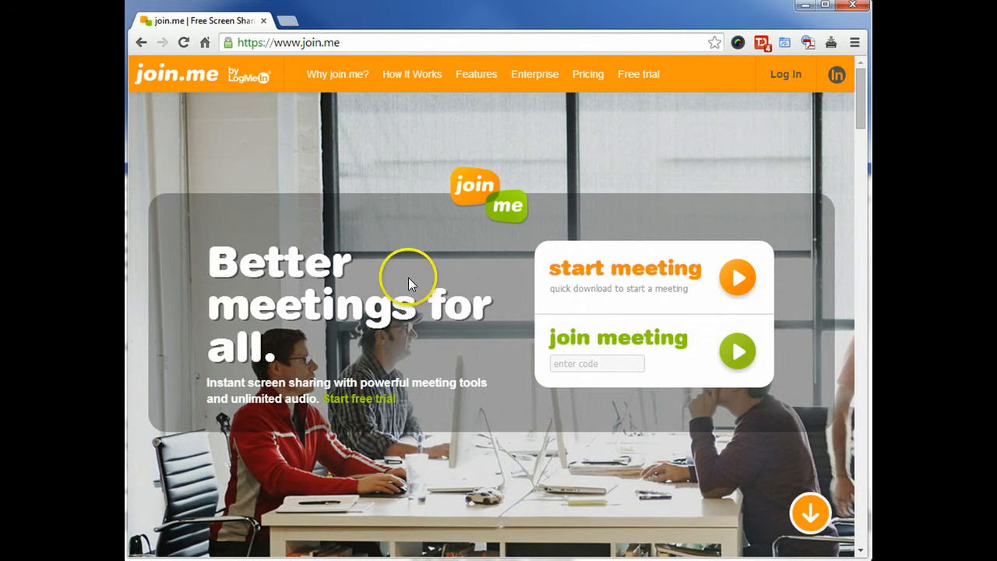
mouse_move(423, 285)
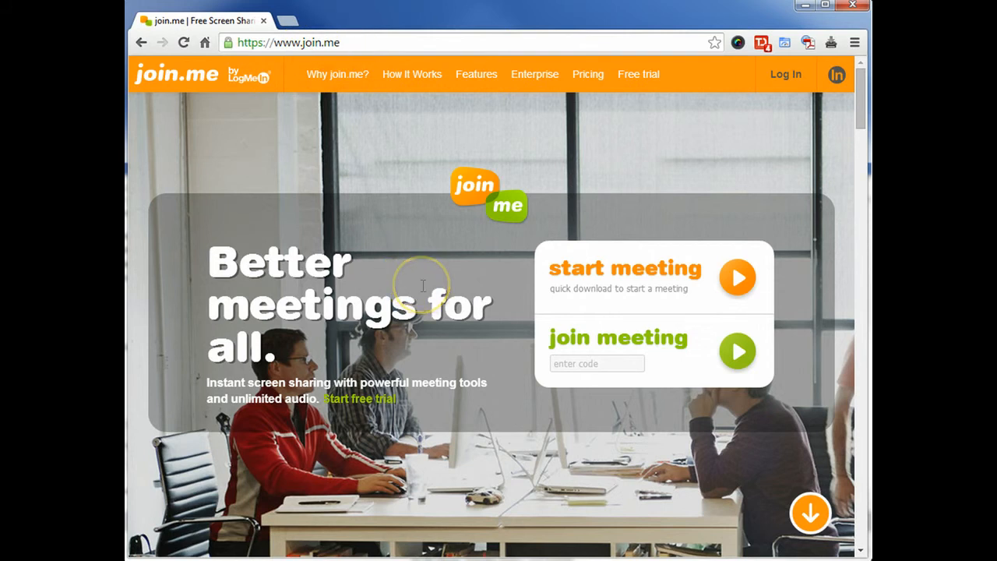
mouse_move(424, 251)
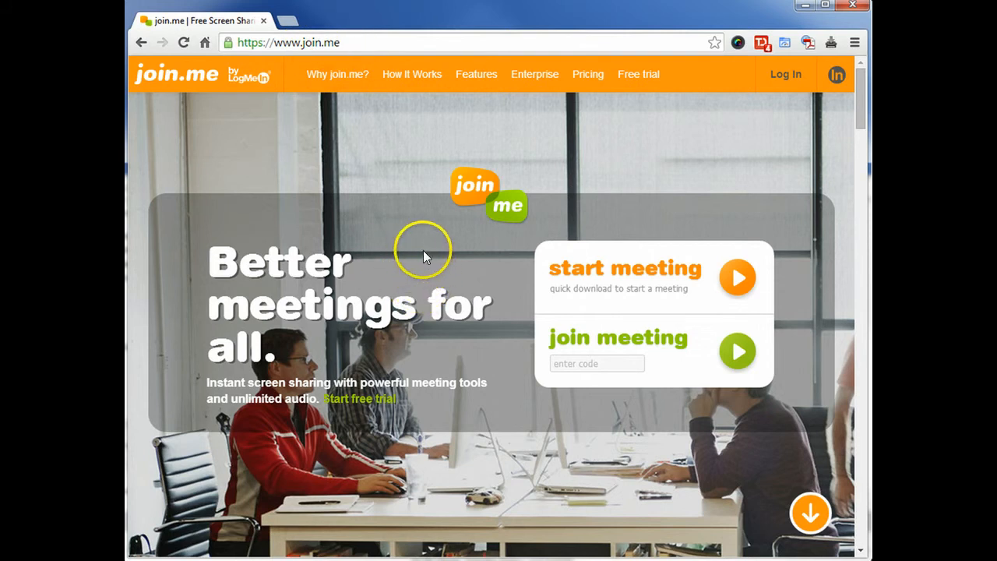
mouse_move(658, 273)
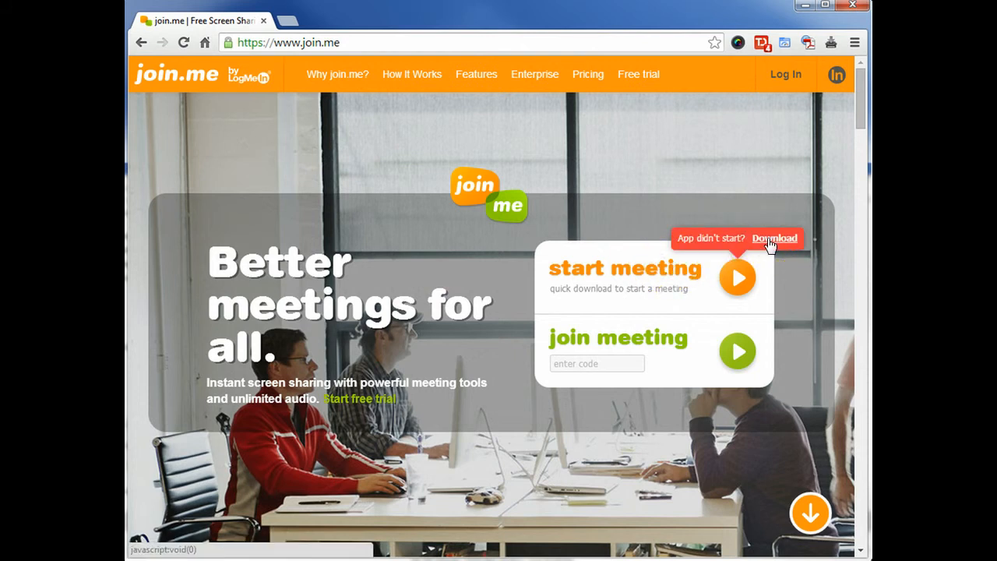
Download the join.me meeting app from the 'App didn't start?' tooltip link
click(774, 237)
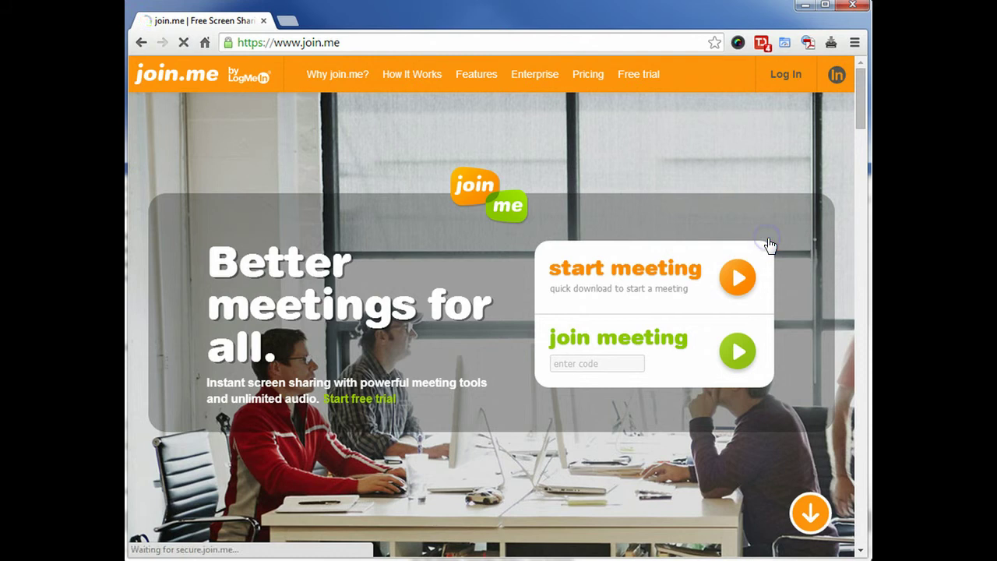
click(737, 277)
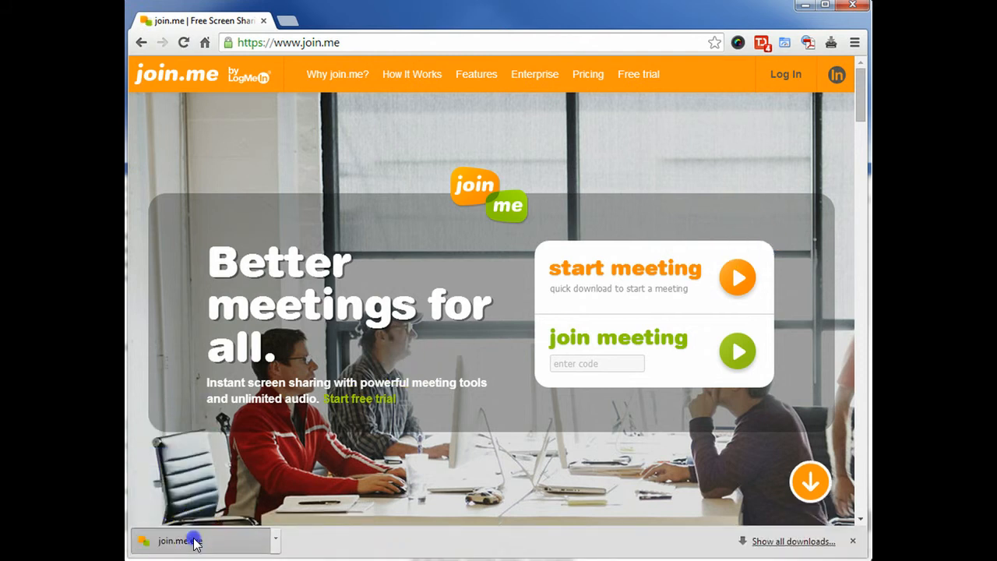
Run the downloaded join.me.exe and allow it past the security warning
click(194, 541)
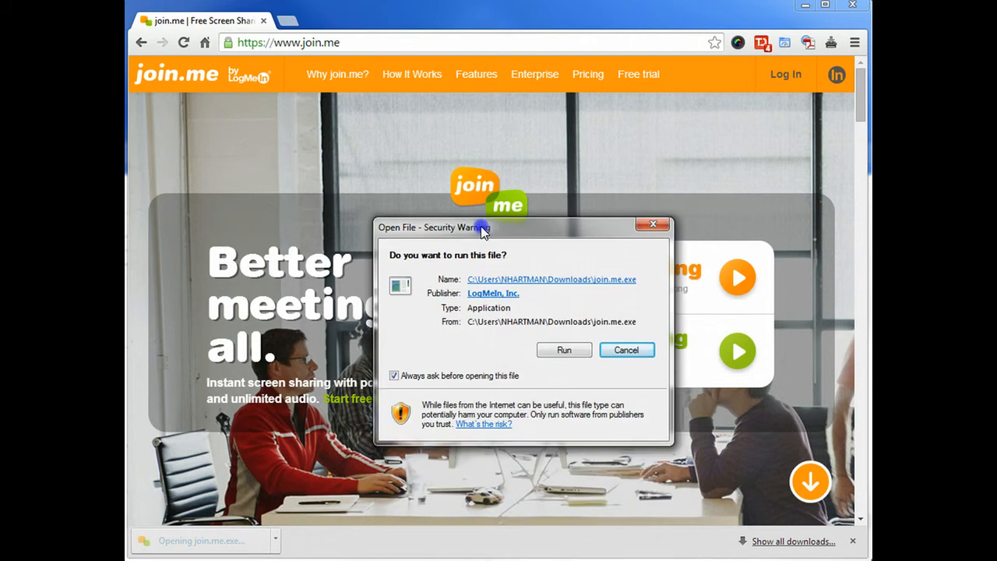
click(564, 349)
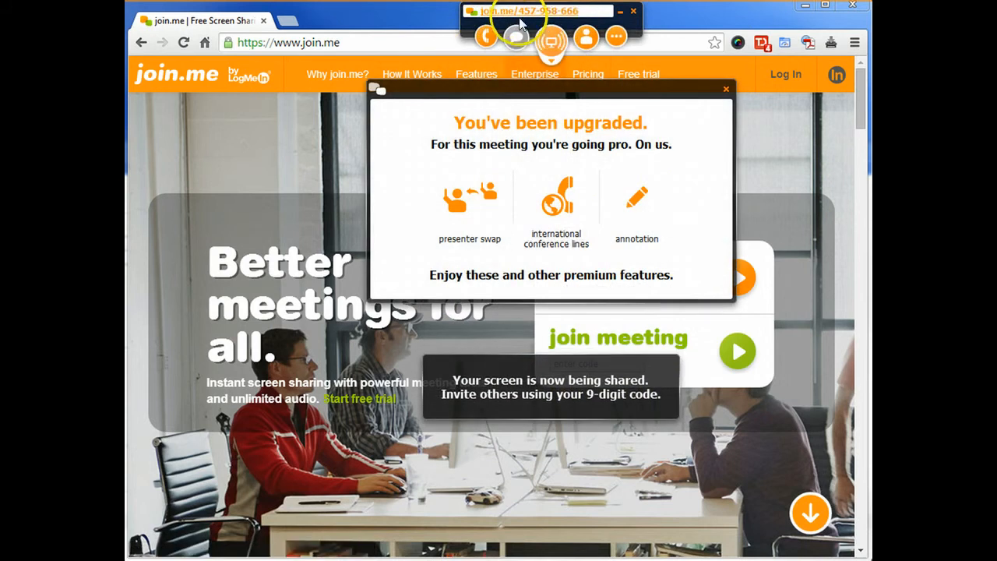
mouse_move(631, 117)
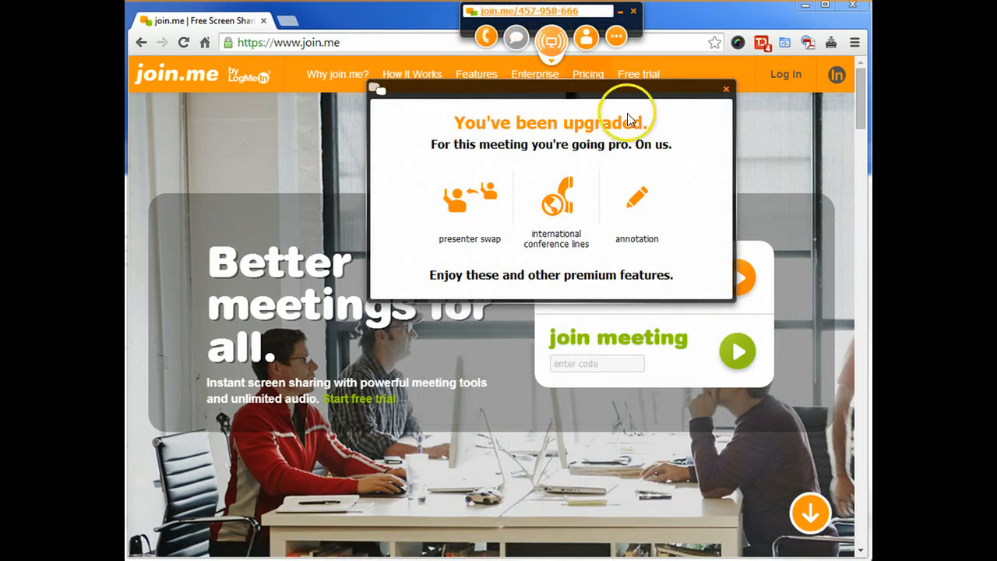
Close the 'You've been upgraded' popup and click into the enter-code box
click(725, 89)
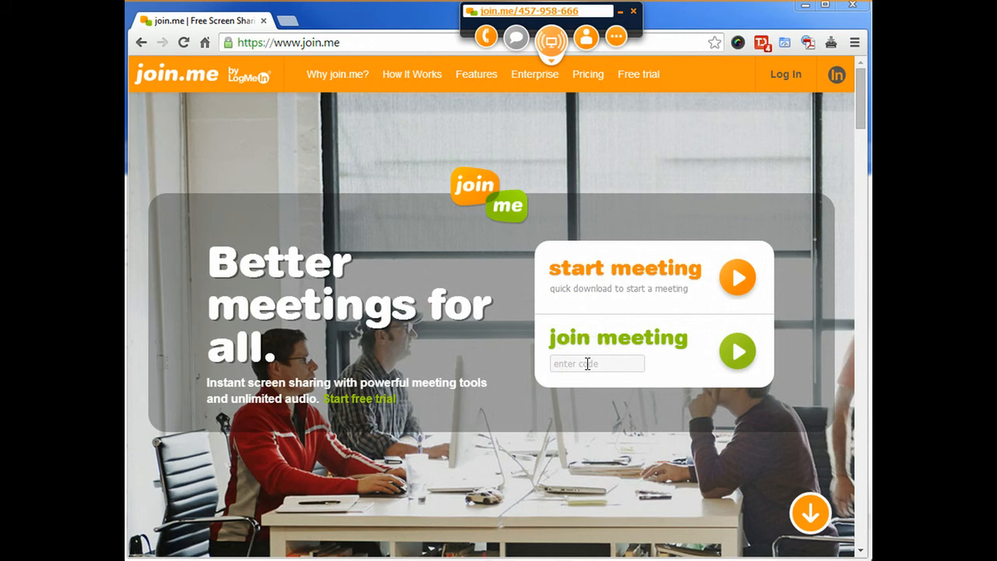
click(597, 363)
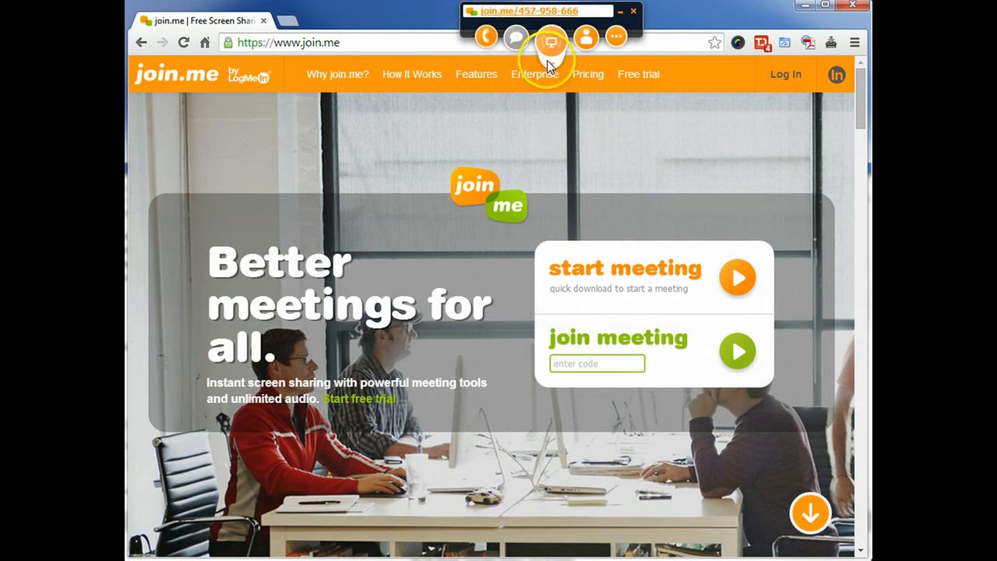
mouse_move(599, 248)
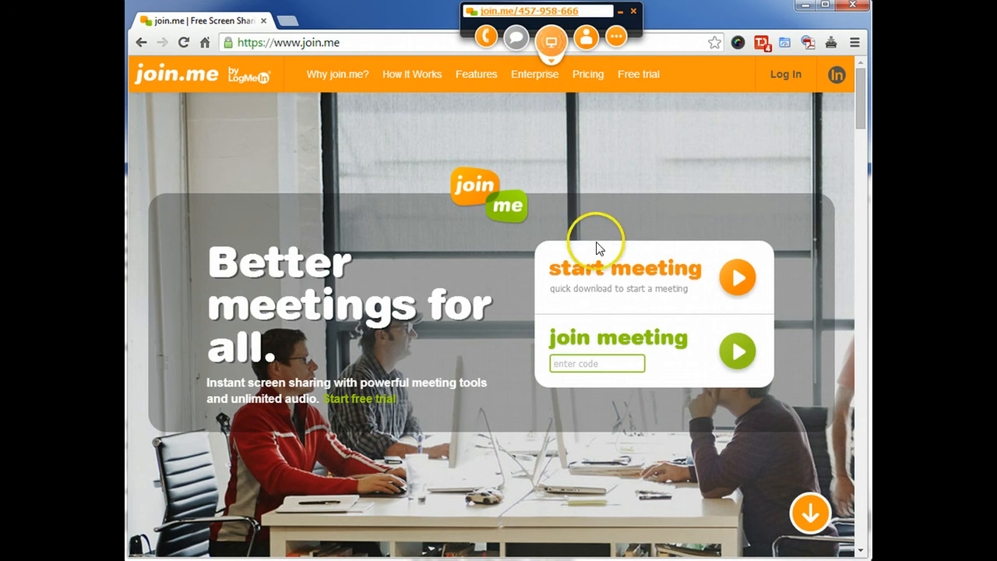
click(597, 363)
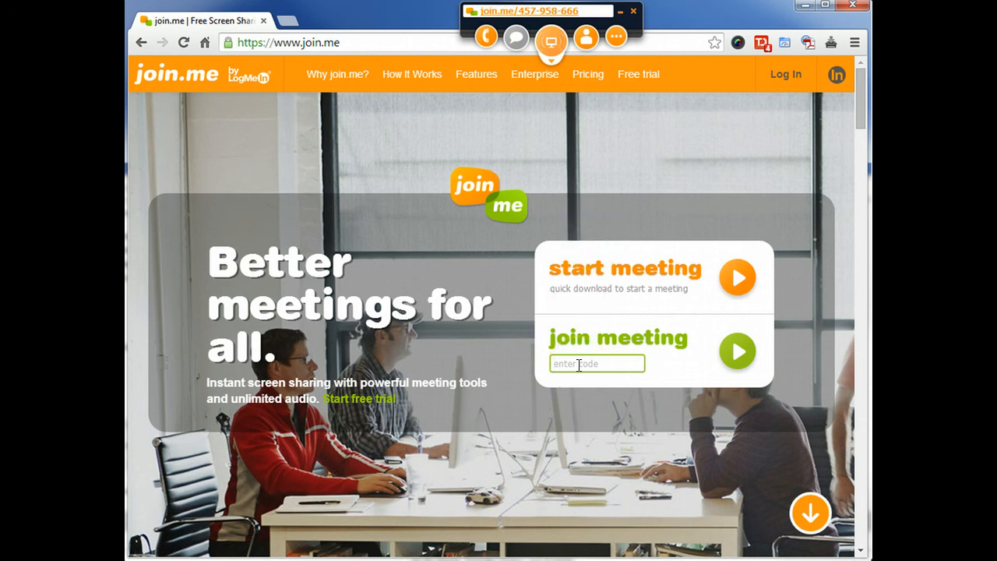